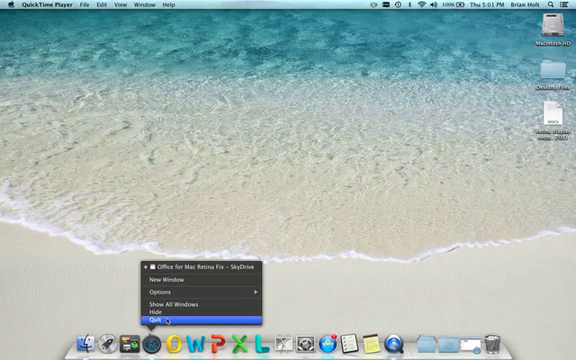
# - Quit QuickTime Player, closing the Office for Mac Retina Fix video
pyautogui.click(150, 319)
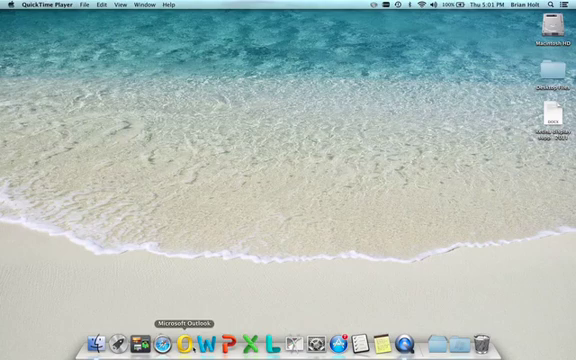
pyautogui.moveTo(245, 344)
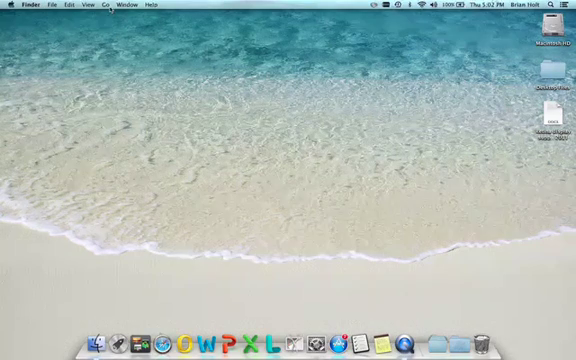
# - Use the Go menu to bring up the Applications folder
pyautogui.click(101, 6)
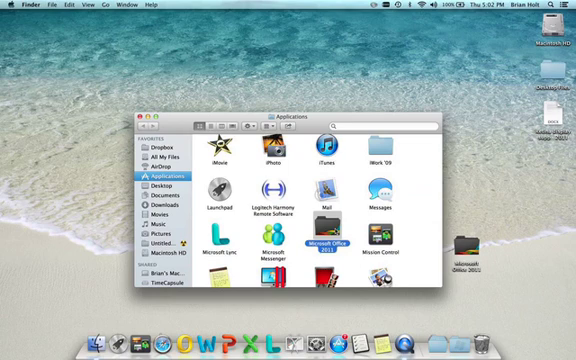
# - Show the context menu for the Microsoft Office 2011 folder in Applications
pyautogui.rightClick(327, 240)
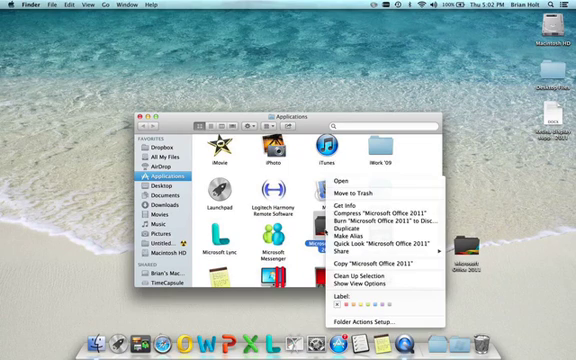